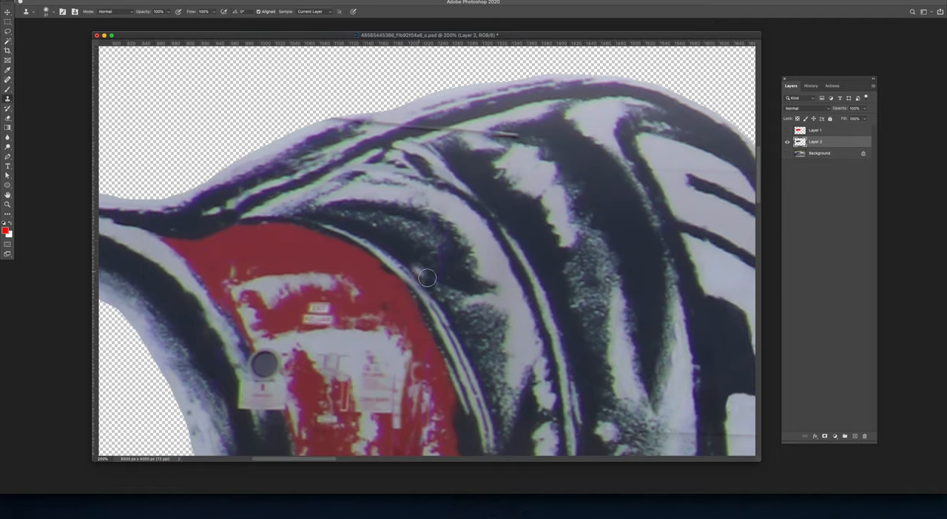
- Zoom out on the cut-out fists graphic and bring up the reference photo
scroll("down", 3)
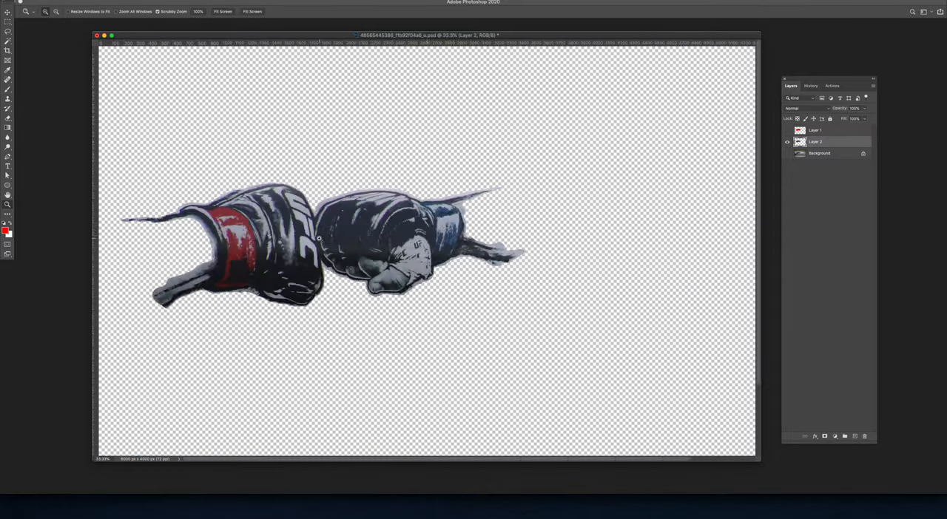
left_click(335, 504)
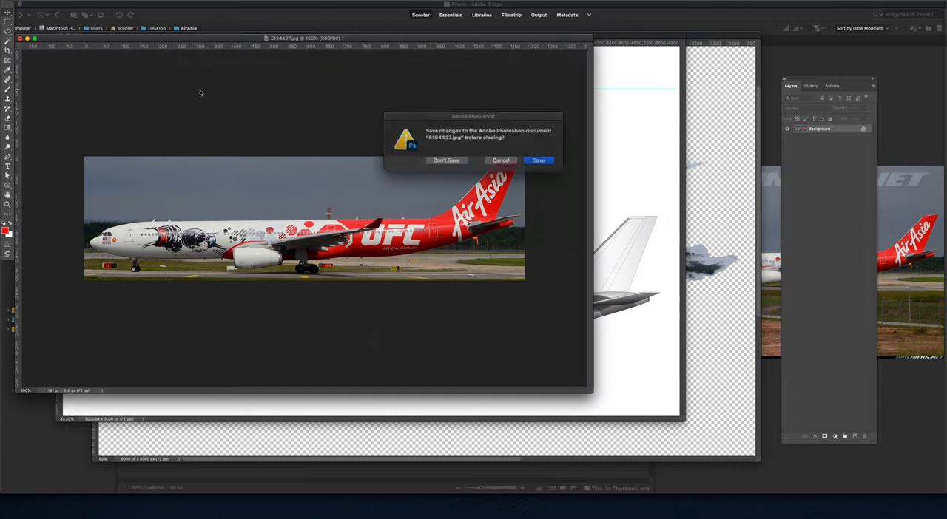
- Close the reference photo unsaved, then resize and levels-adjust the fists graphic on the fuselage
left_click(446, 160)
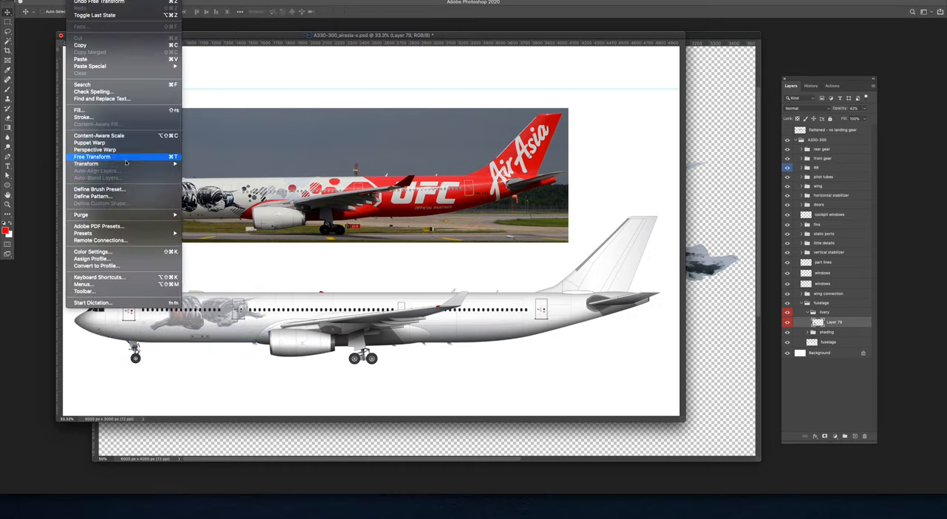
left_click(92, 156)
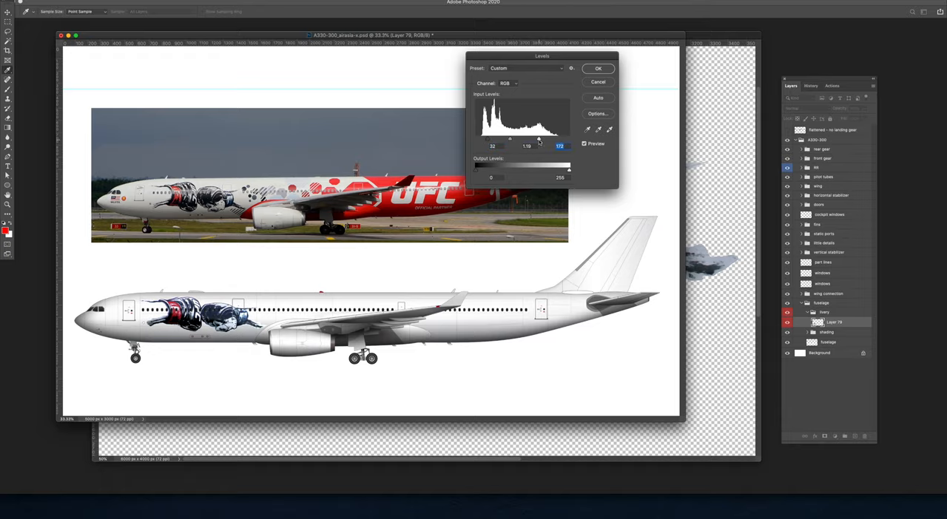
left_click(597, 68)
type("graphic")
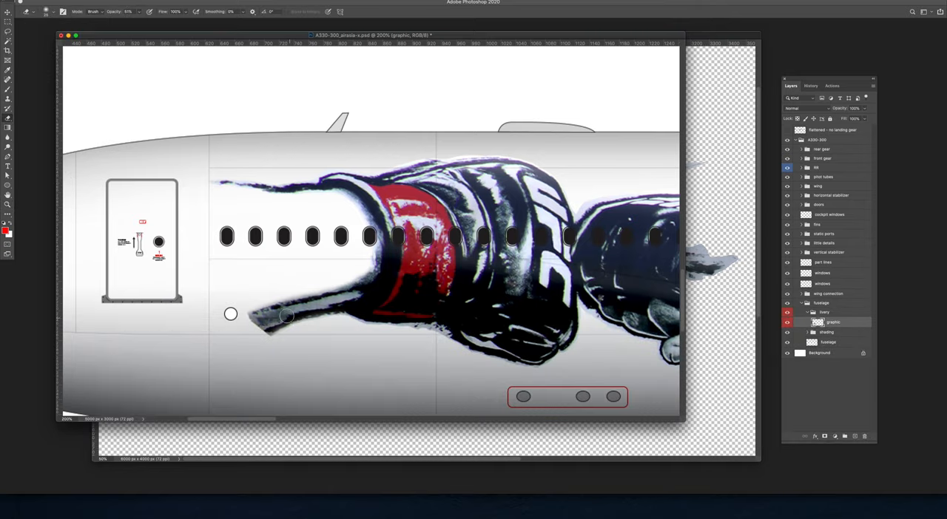
mouse_move(247, 326)
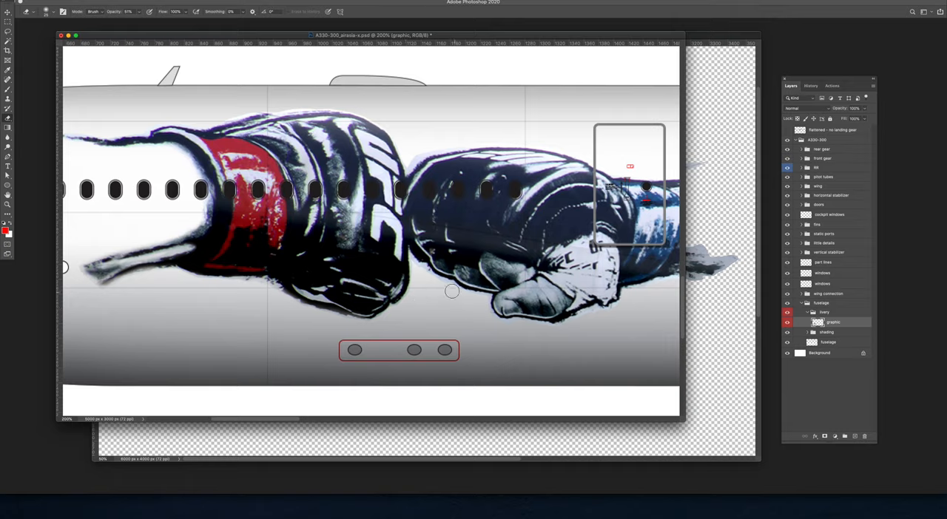
- Erase the ragged halo around the fists graphic with the Eraser at about 51% opacity
scroll("right", 3)
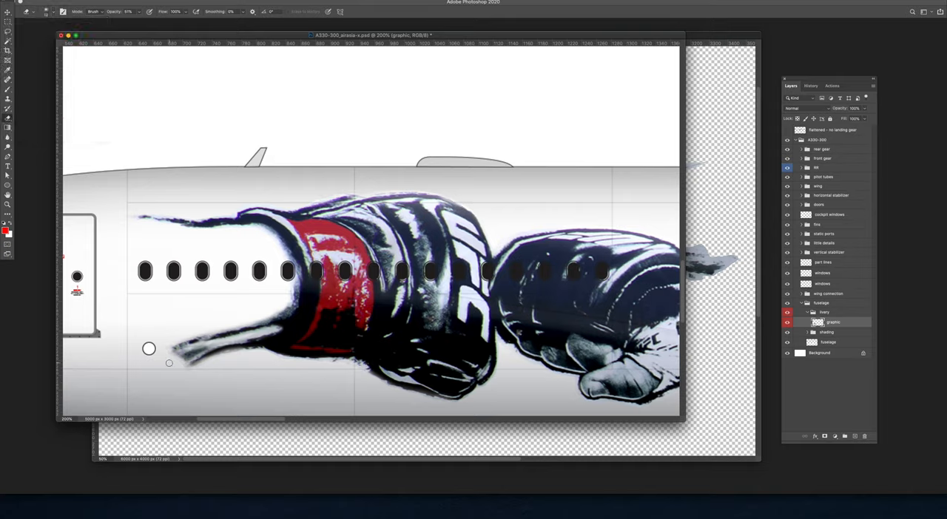
left_click(8, 146)
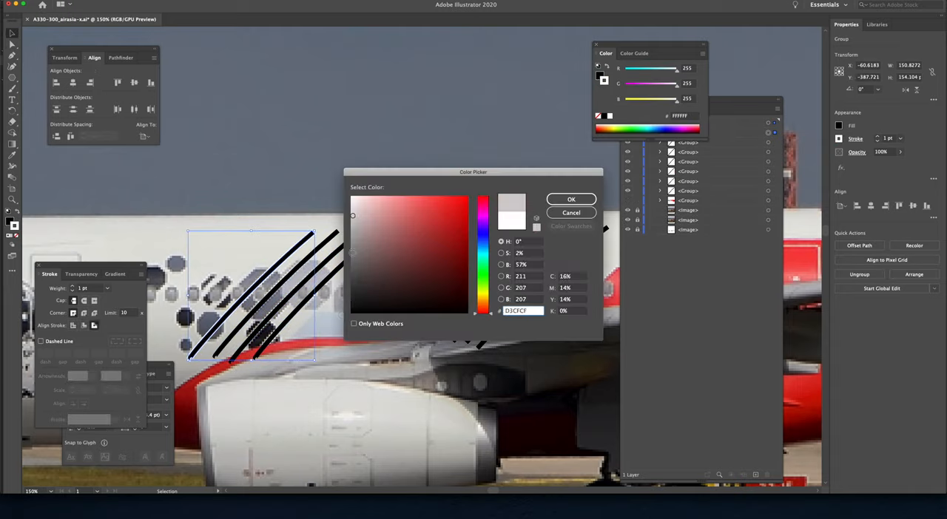
- Fill the octagon shapes light grey and add the curved stripe paths
left_click(571, 199)
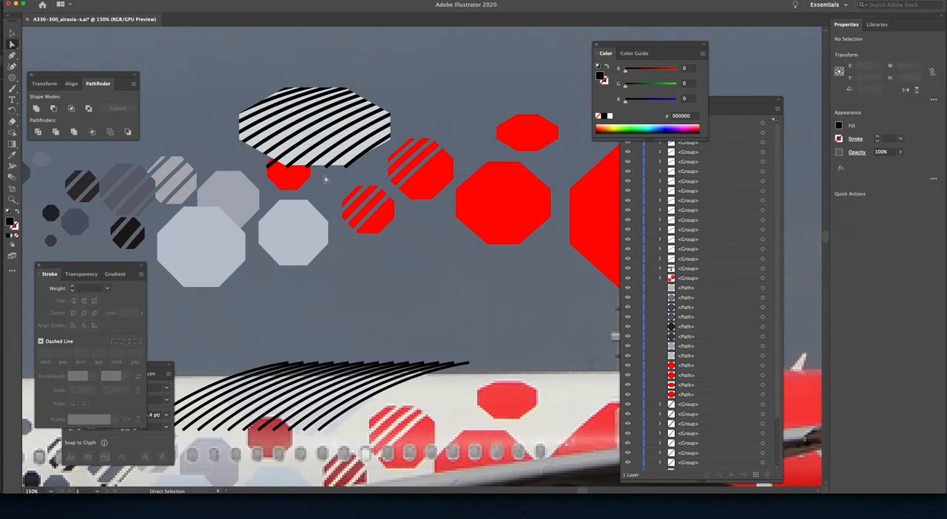
left_click(342, 109)
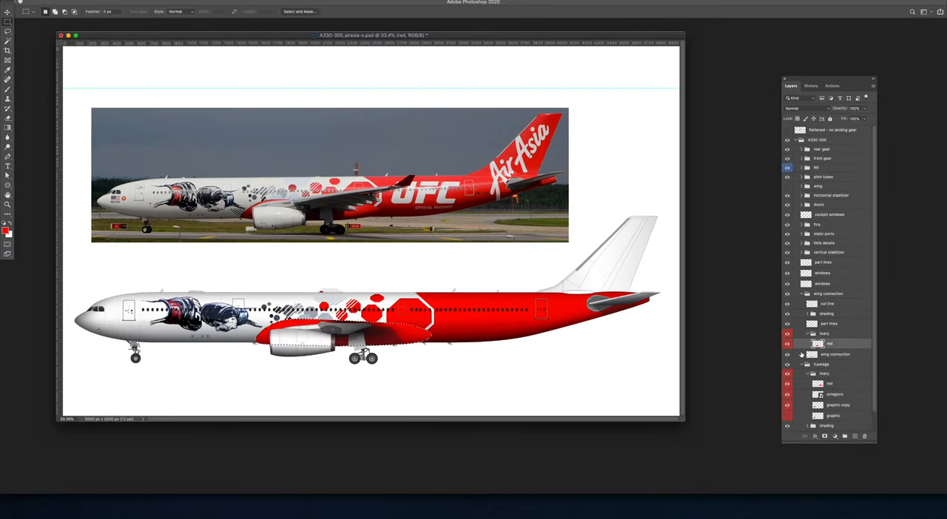
- Position the AirAsia script on the tail and the UFC logo on the rear fuselage
right_click(836, 343)
type("OFFICIAL PARTNER")
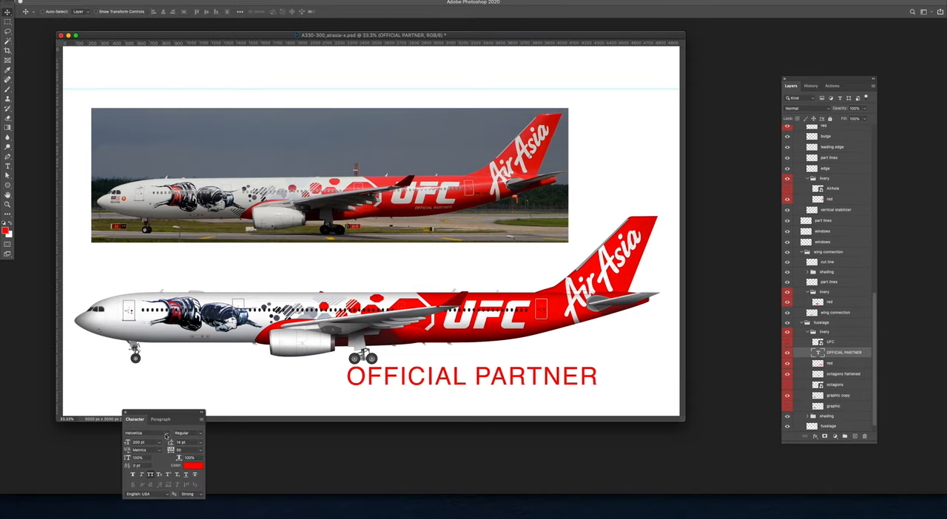
- Add red OFFICIAL PARTNER lettering below the aircraft with the Type tool
left_click(142, 432)
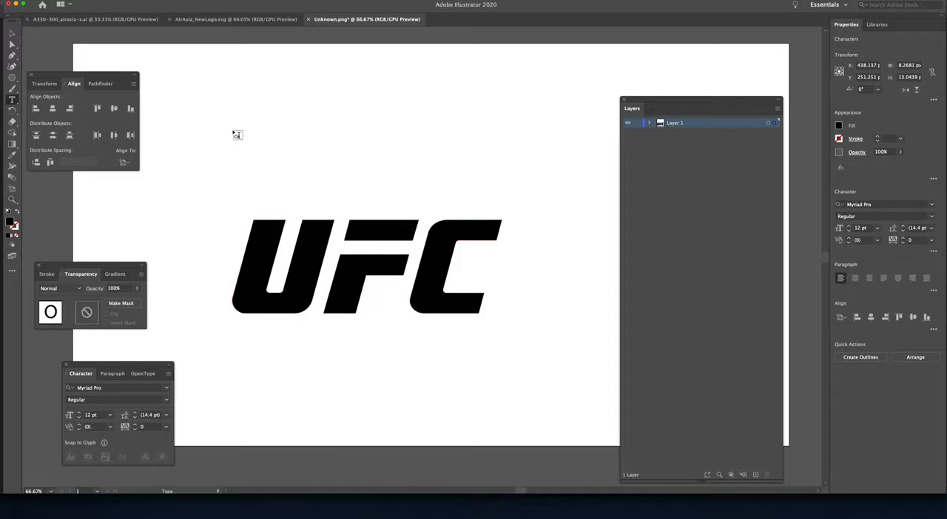
- Type OFFICIAL PARTNER, select it, and warp it with Envelope Distort > Make with Mesh
type("OFFICIAL PARTNER")
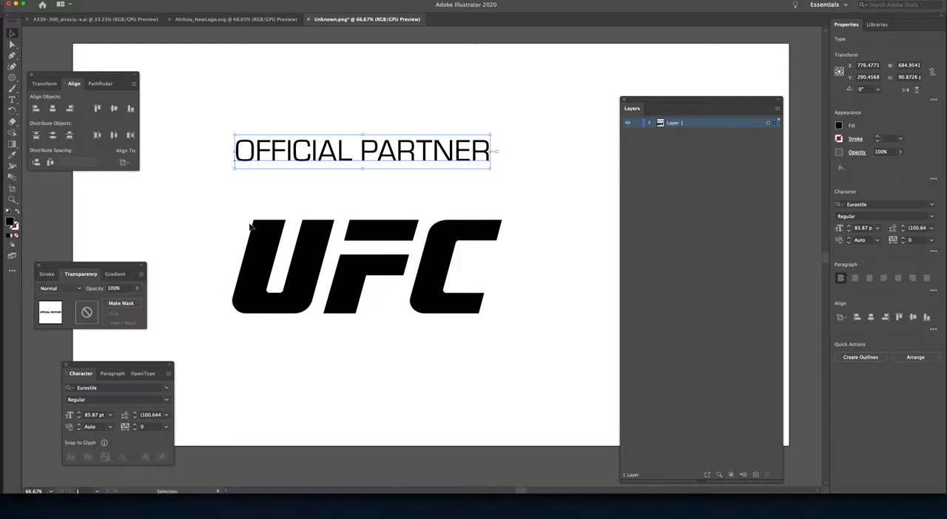
left_click(77, 21)
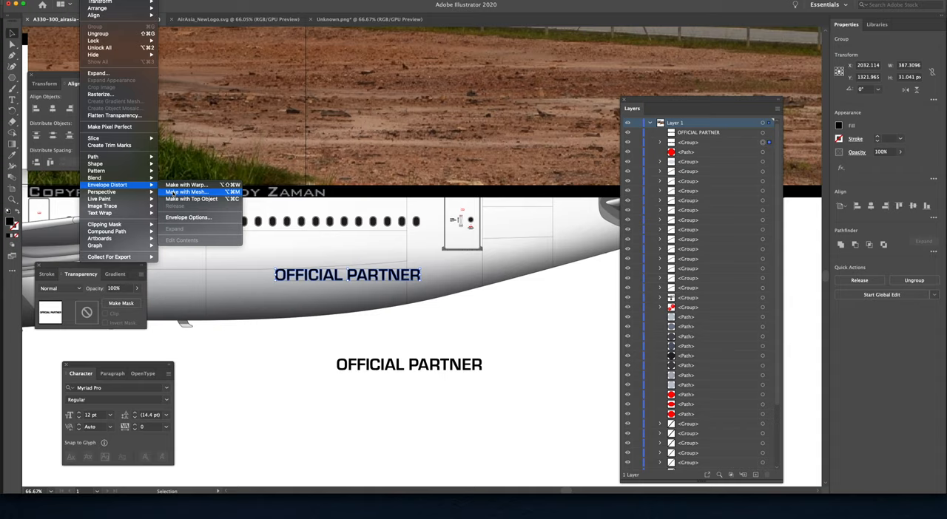
left_click(191, 198)
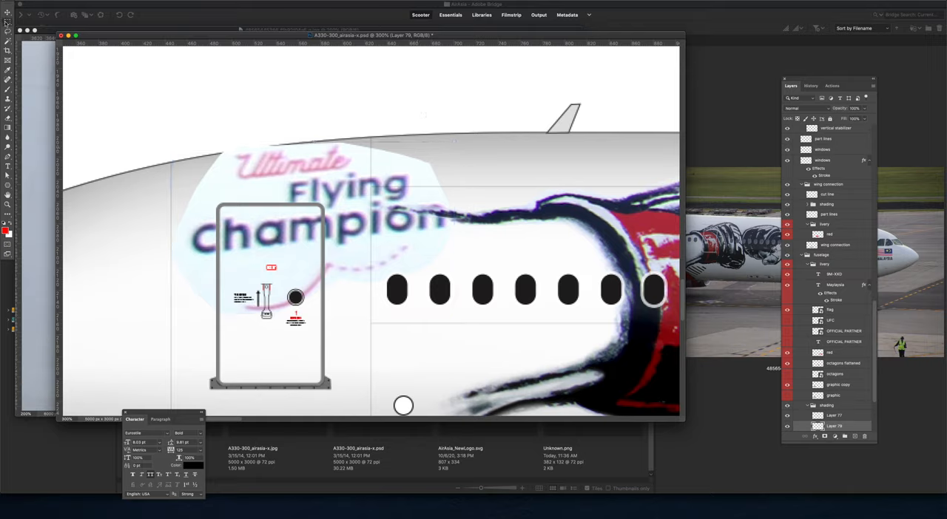
- Place the Malaysian flag near the nose and close the reference photo with Don't Save
left_click(802, 108)
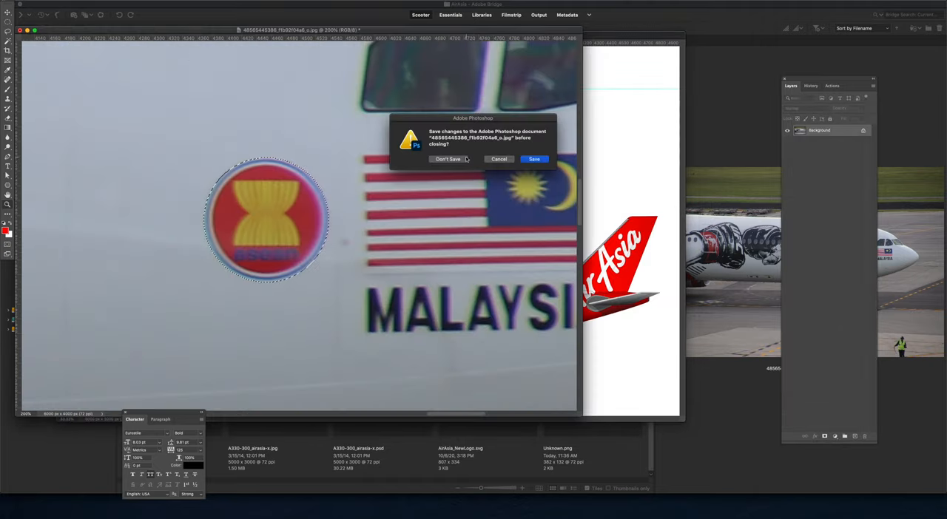
left_click(448, 159)
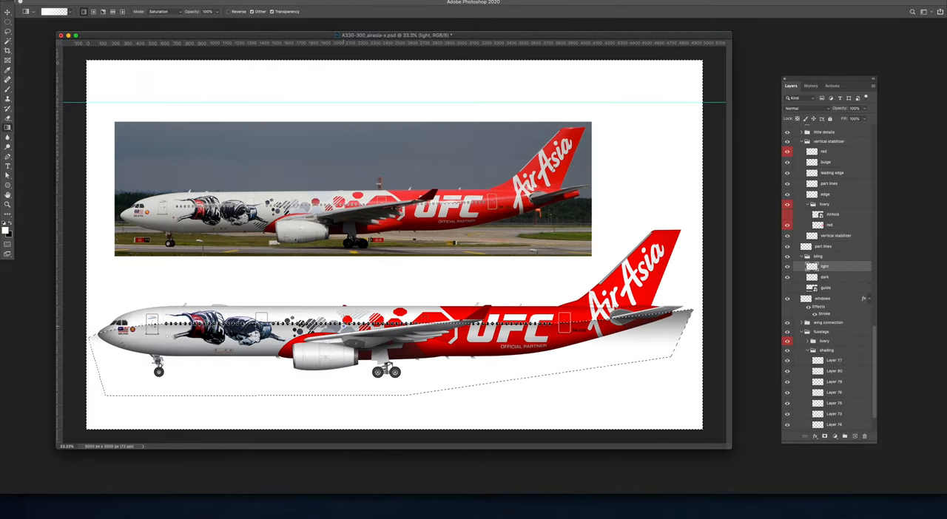
- Lower the light and dark gloss layers to about 38% and 50% opacity
left_click(824, 277)
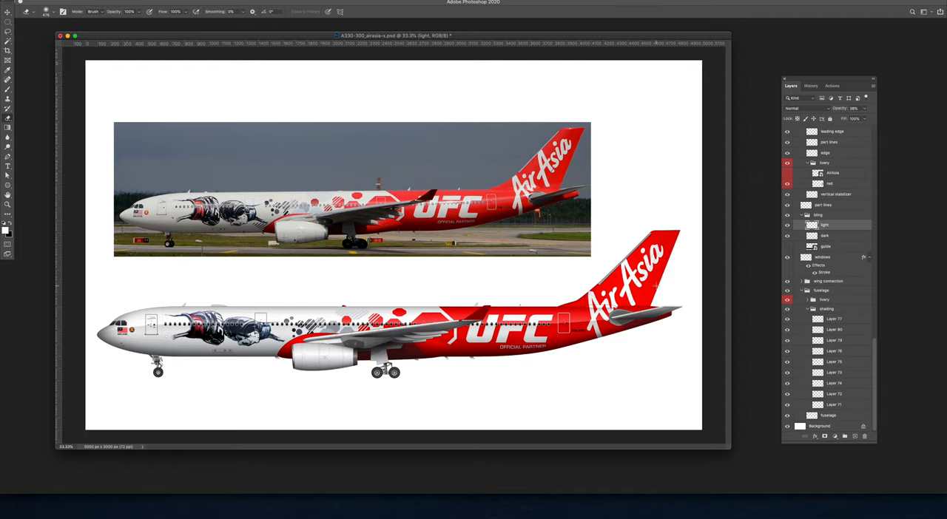
left_click(826, 235)
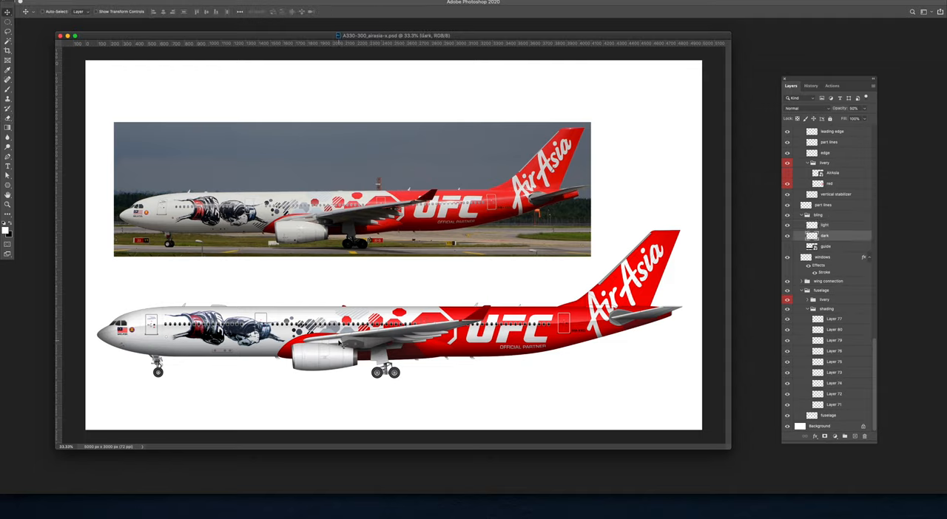